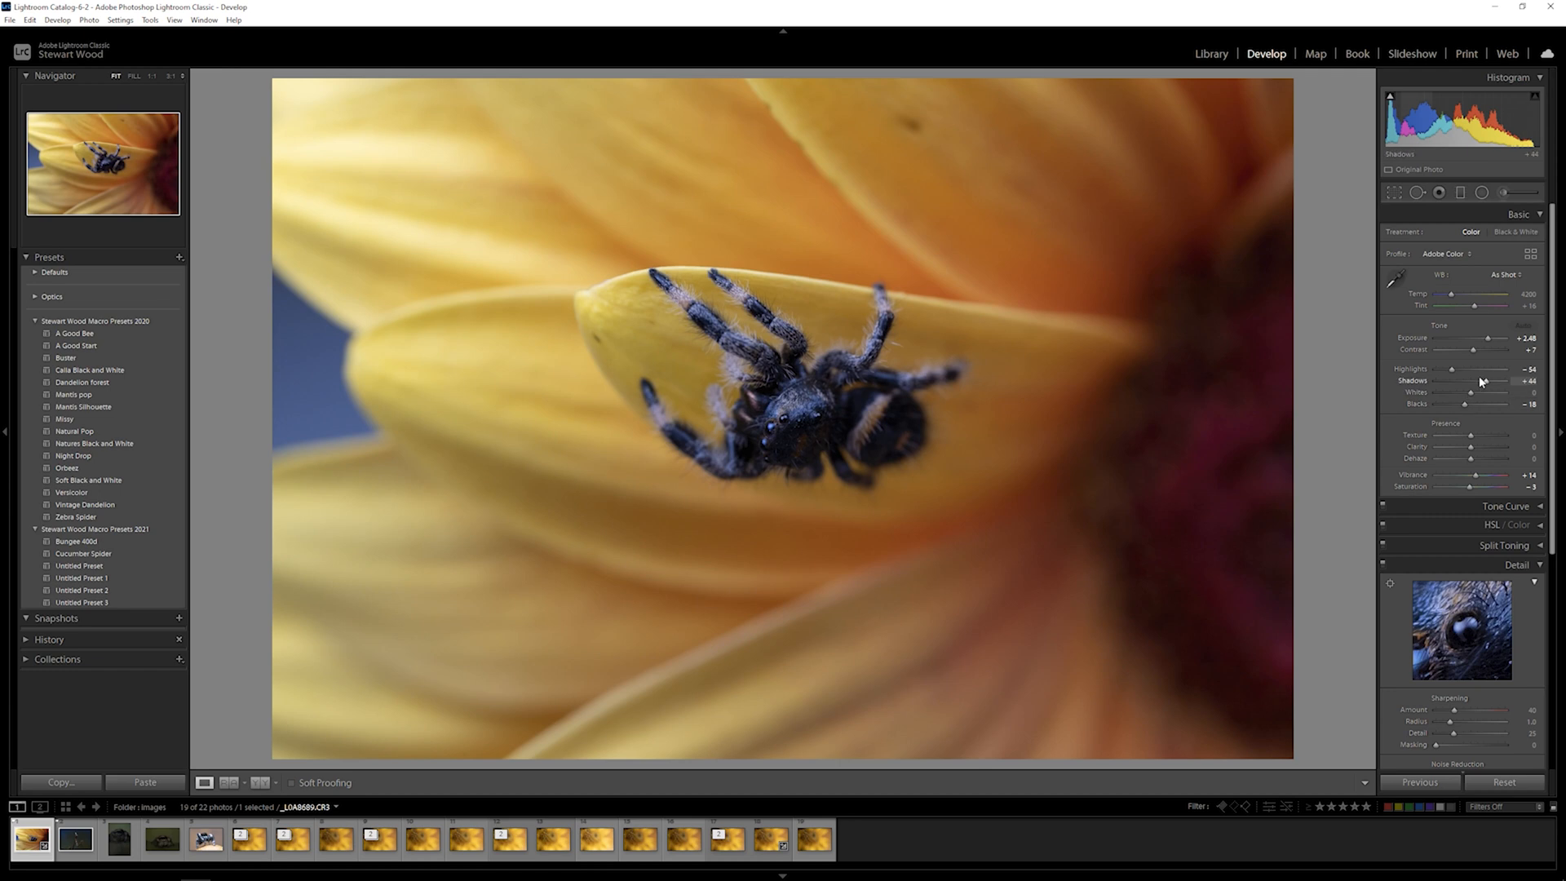
Lift the Shadows slider to +100 to reveal detail in the dark spider's body.
{"action": "left_click_drag", "start_coordinate": [1469, 381], "coordinate": [1508, 381]}
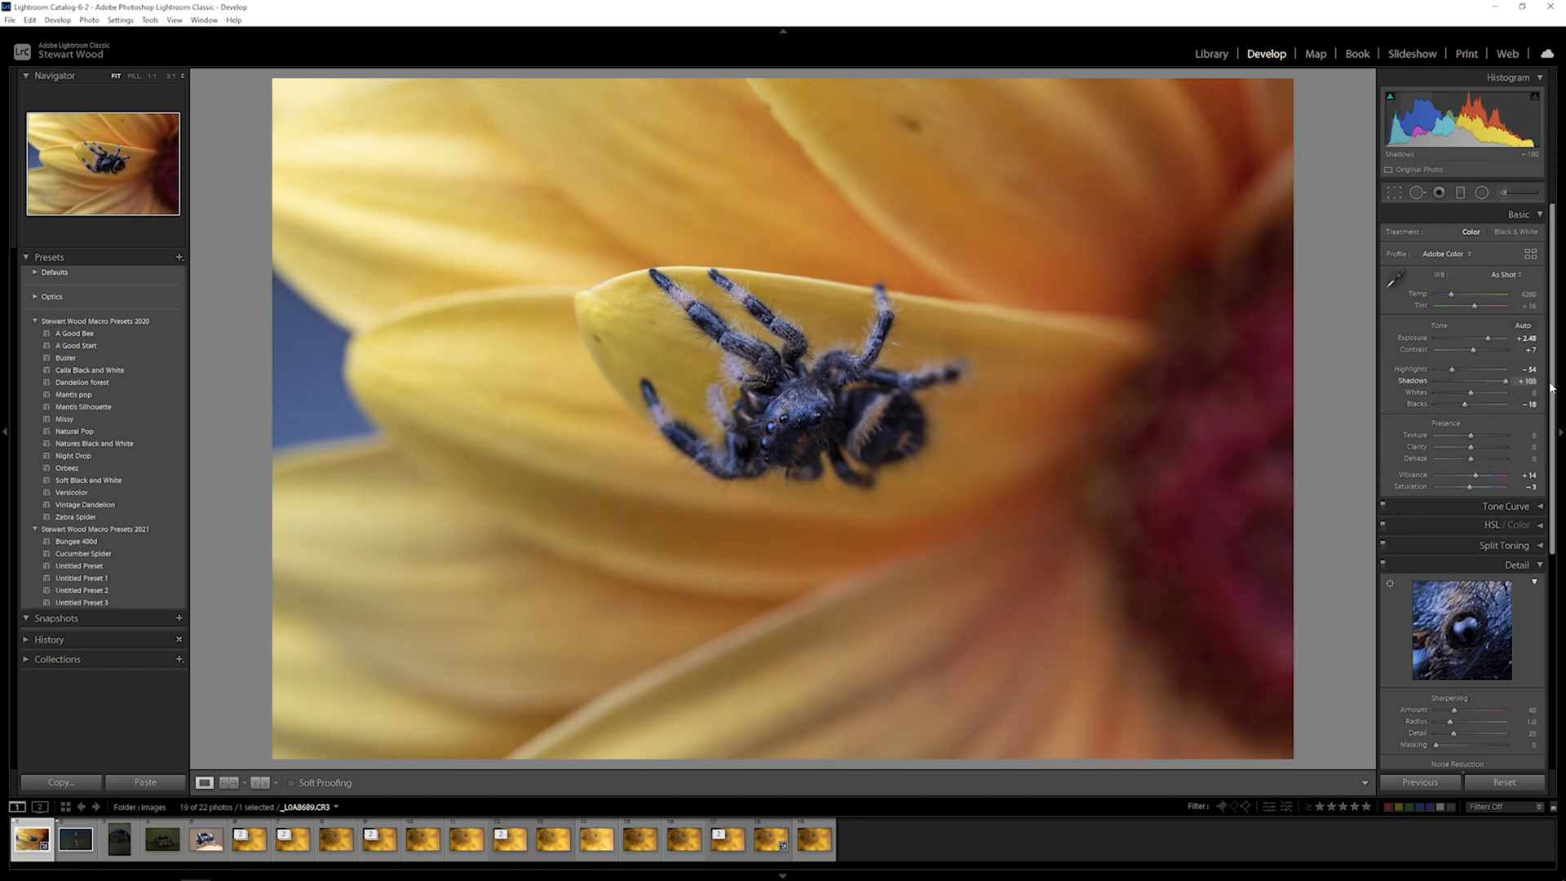